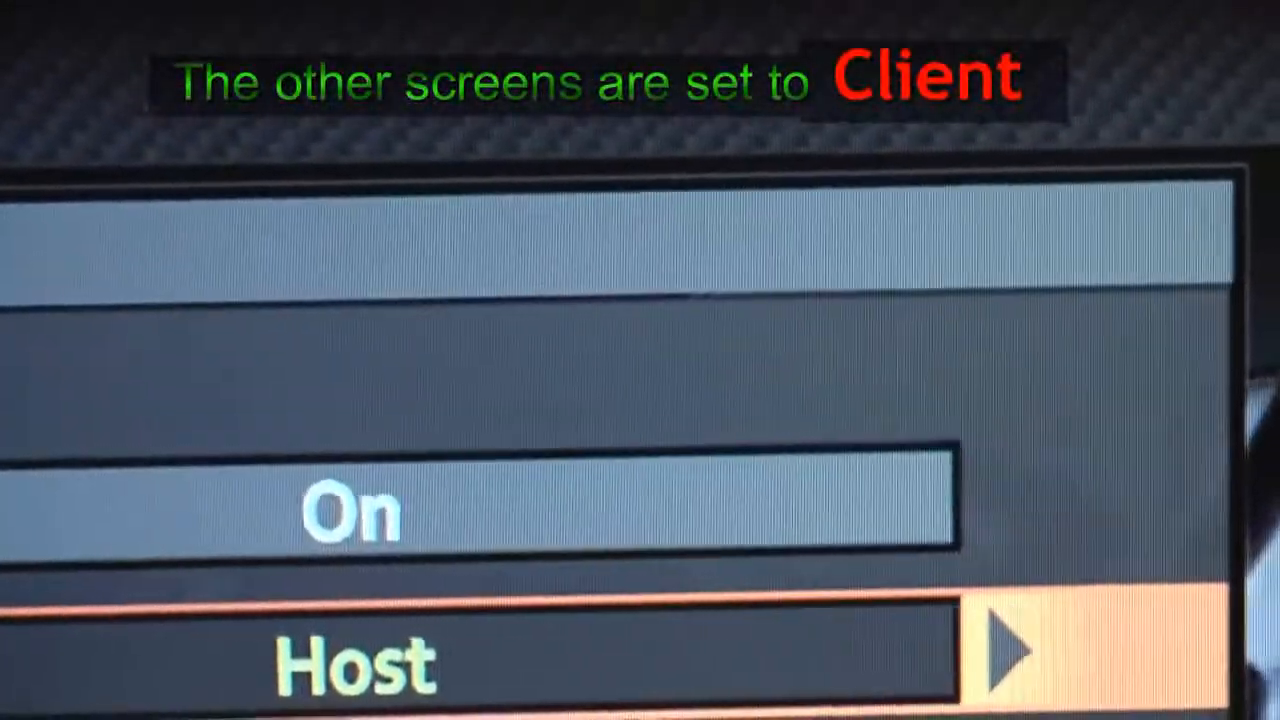
# Set Multi-screen to On, Mode to Host and Channel to 1
pyautogui.scroll(-3)
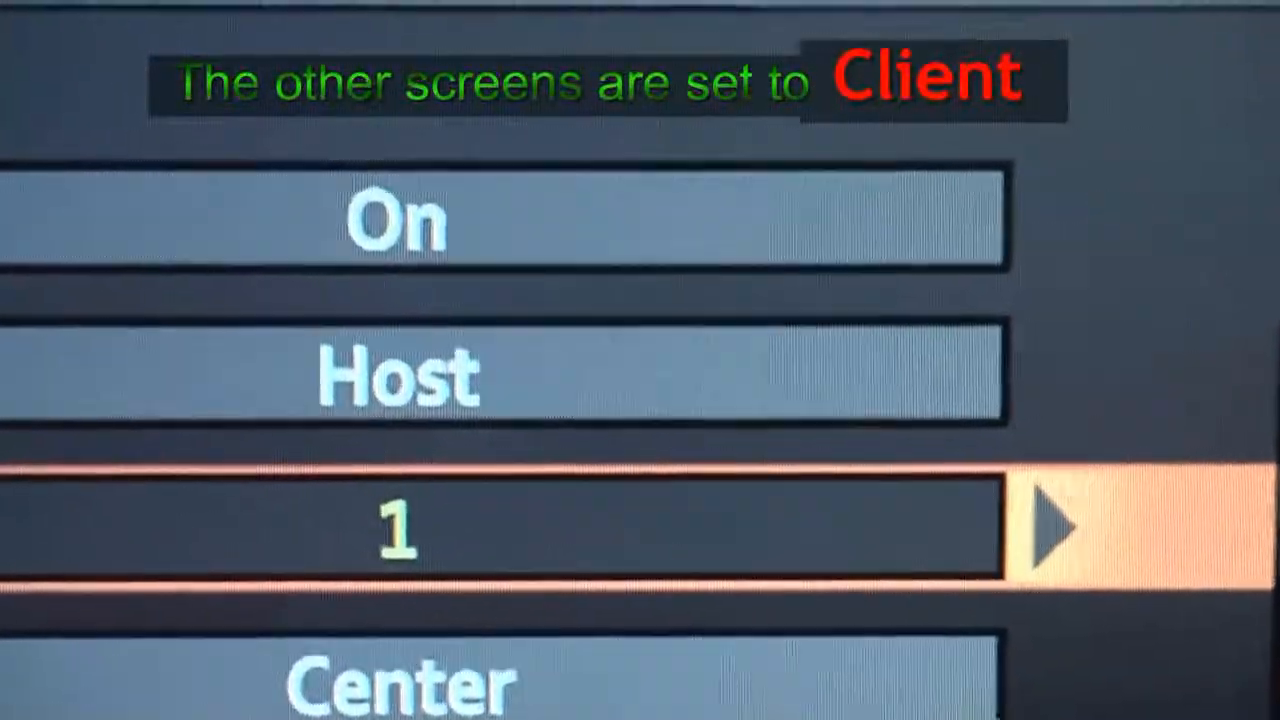
pyautogui.scroll(-3)
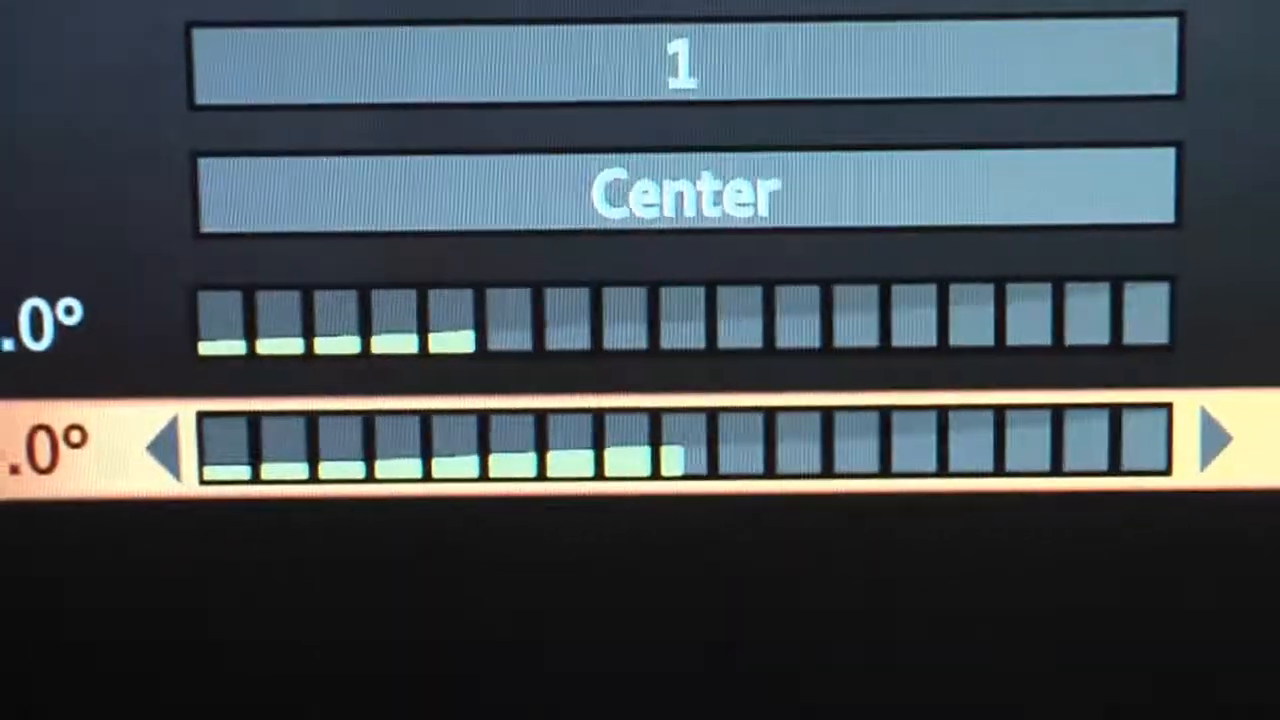
# Keep Position at Center with view angles 0.0° and 60.0°
pyautogui.click(1210, 440)
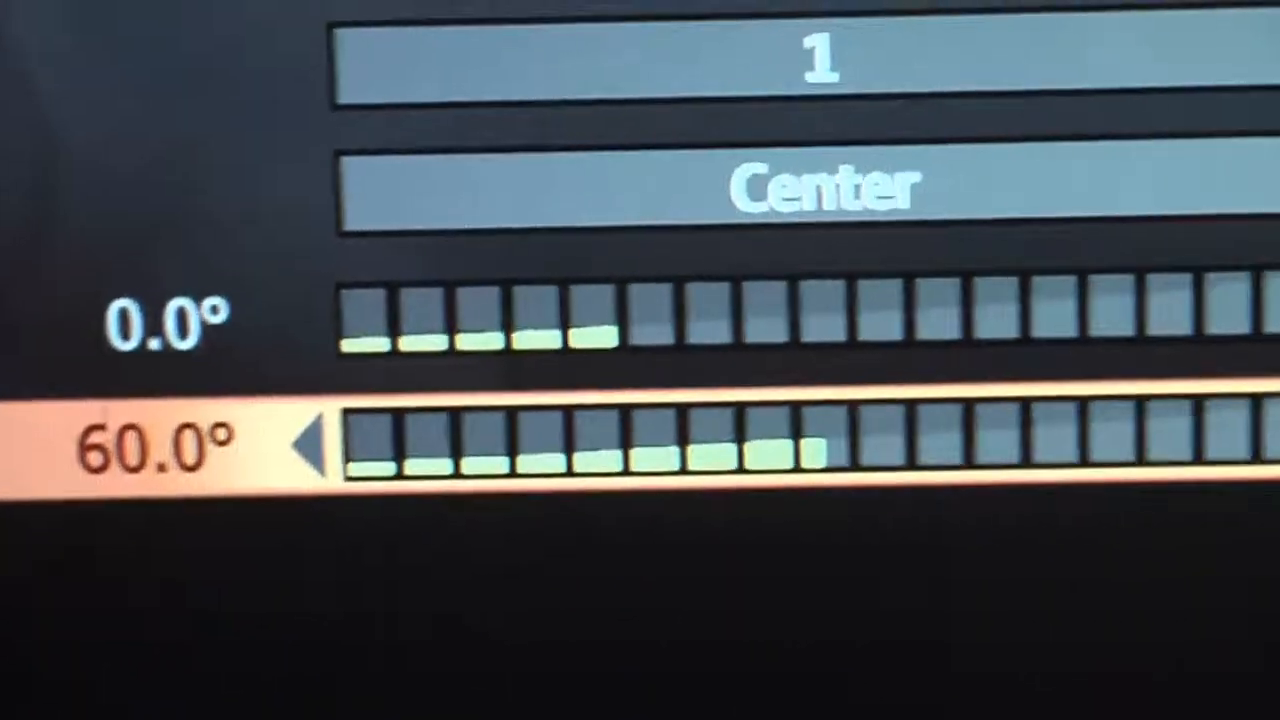